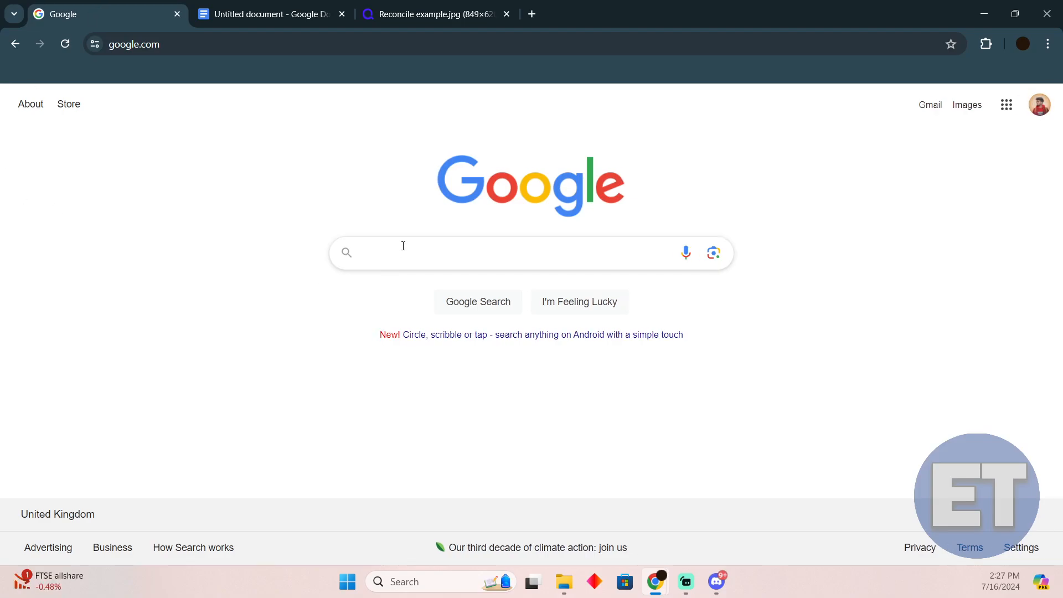
# Google 'quicken deluxe', choose the 'quicken' suggestion, and open the Quicken Personal Finance site
pyautogui.write('quicken deluxe')
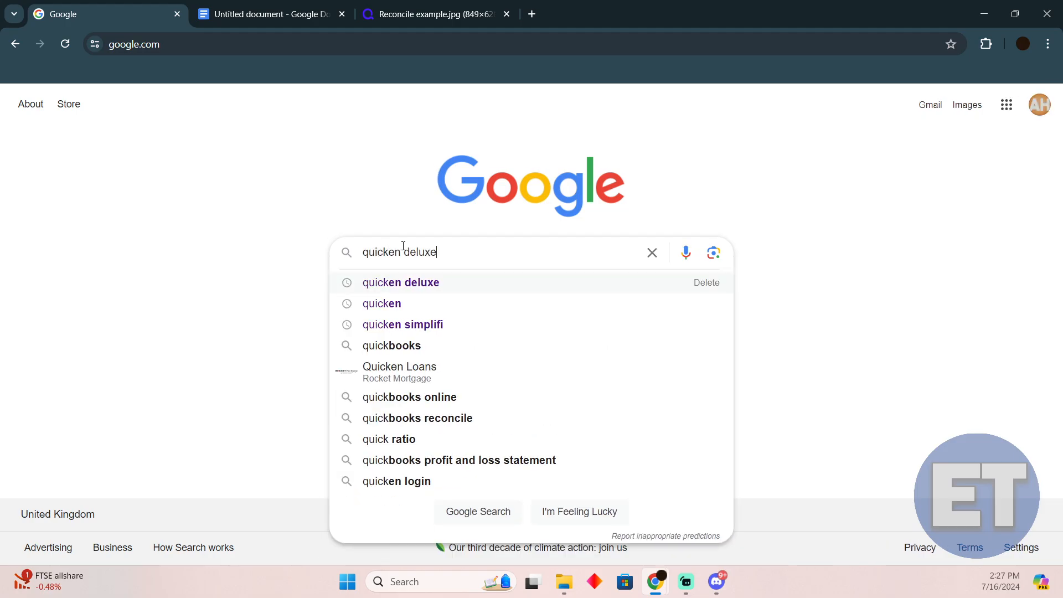
pyautogui.click(381, 303)
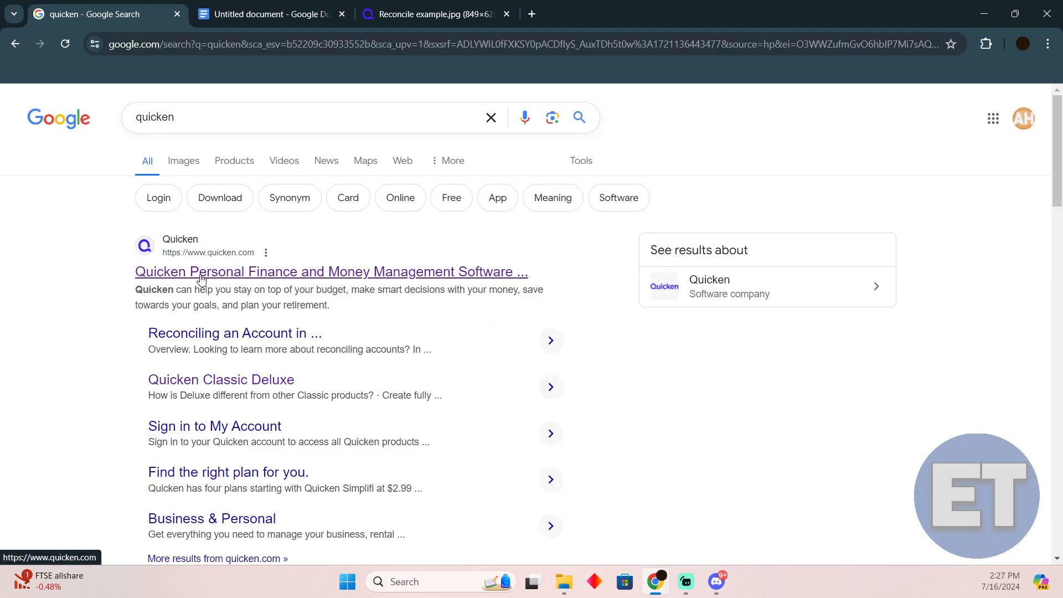
pyautogui.click(332, 272)
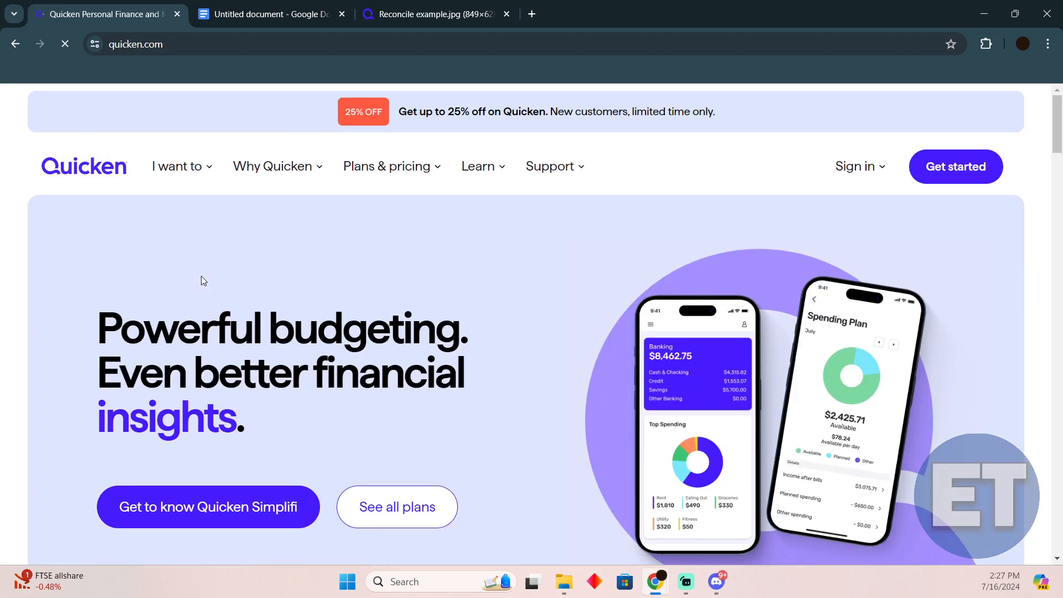
pyautogui.click(269, 13)
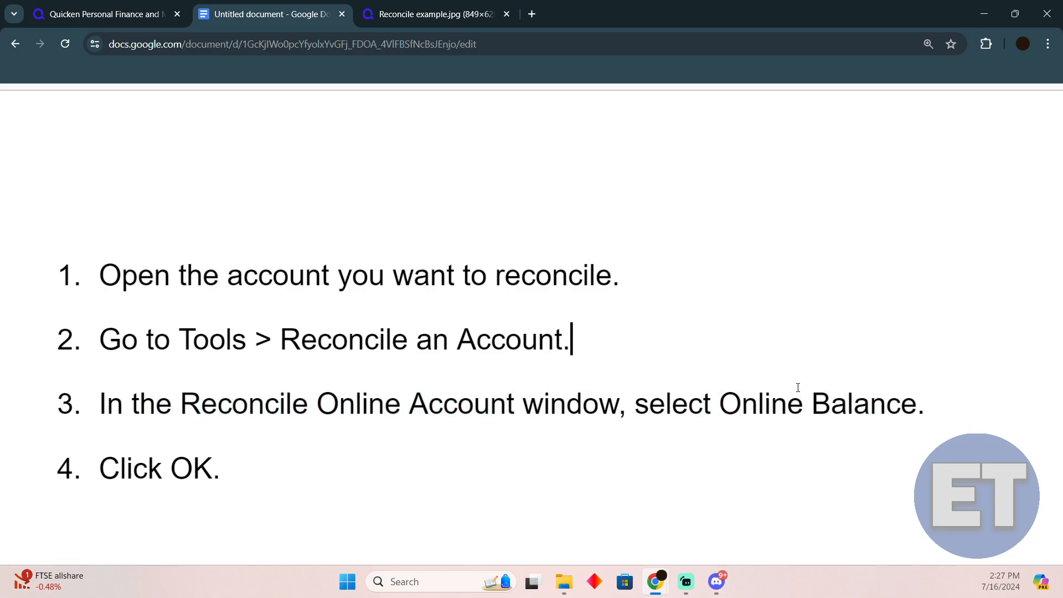
pyautogui.moveTo(210, 489)
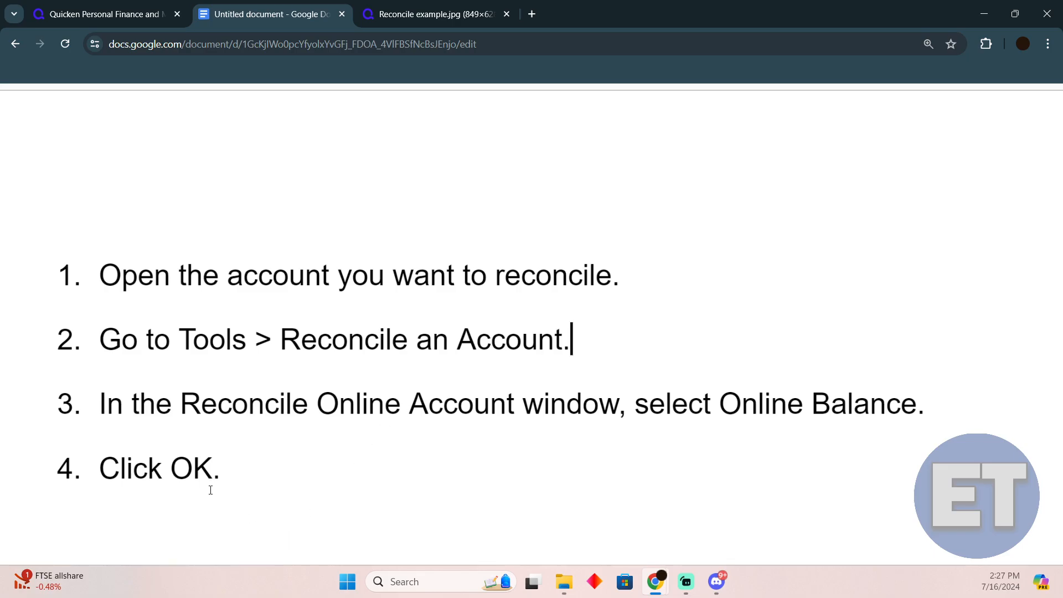
pyautogui.click(434, 13)
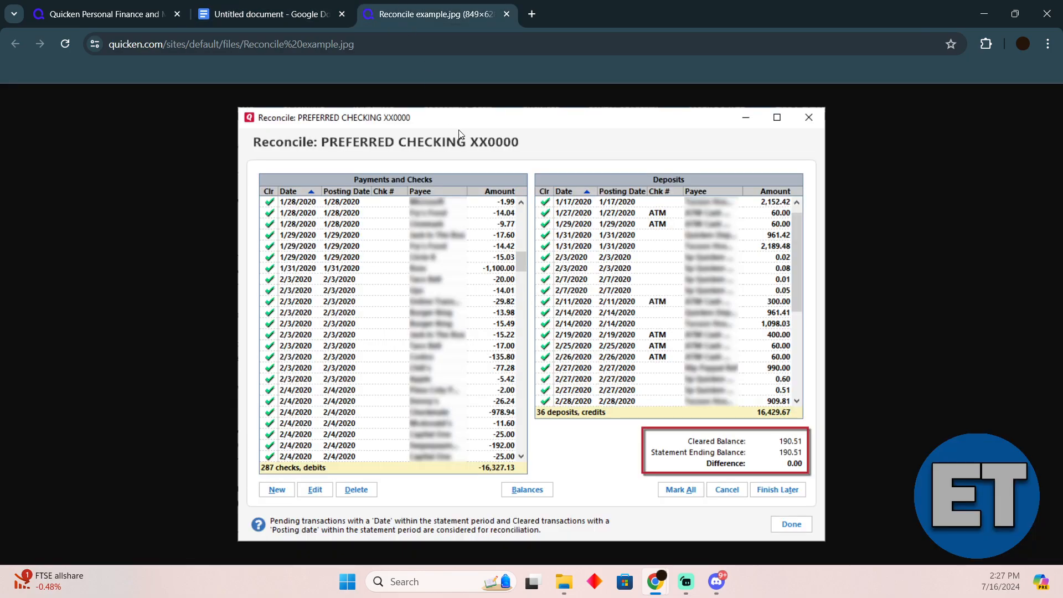
pyautogui.moveTo(538, 256)
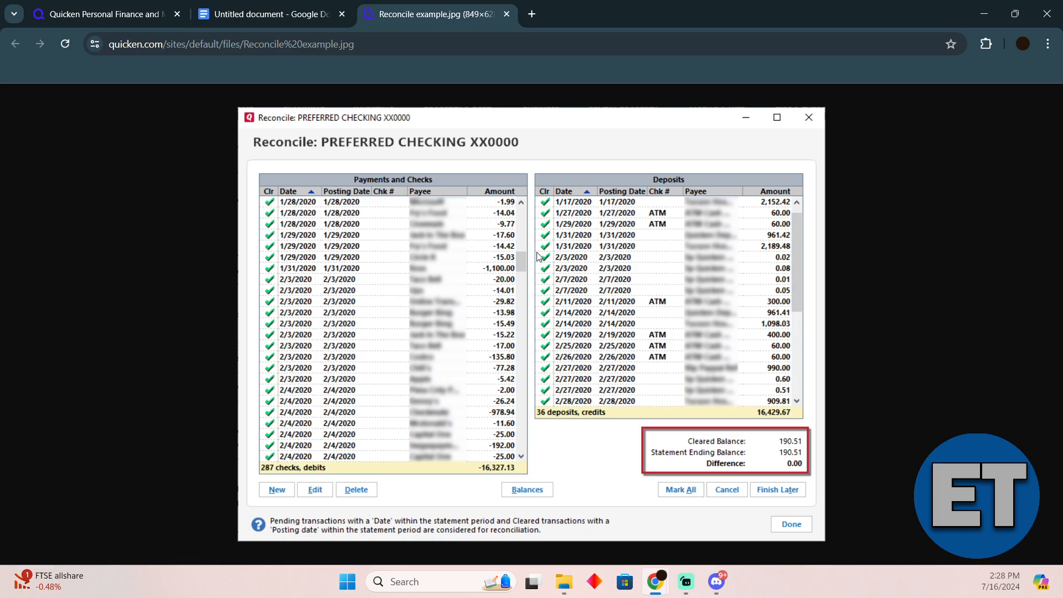
pyautogui.moveTo(309, 37)
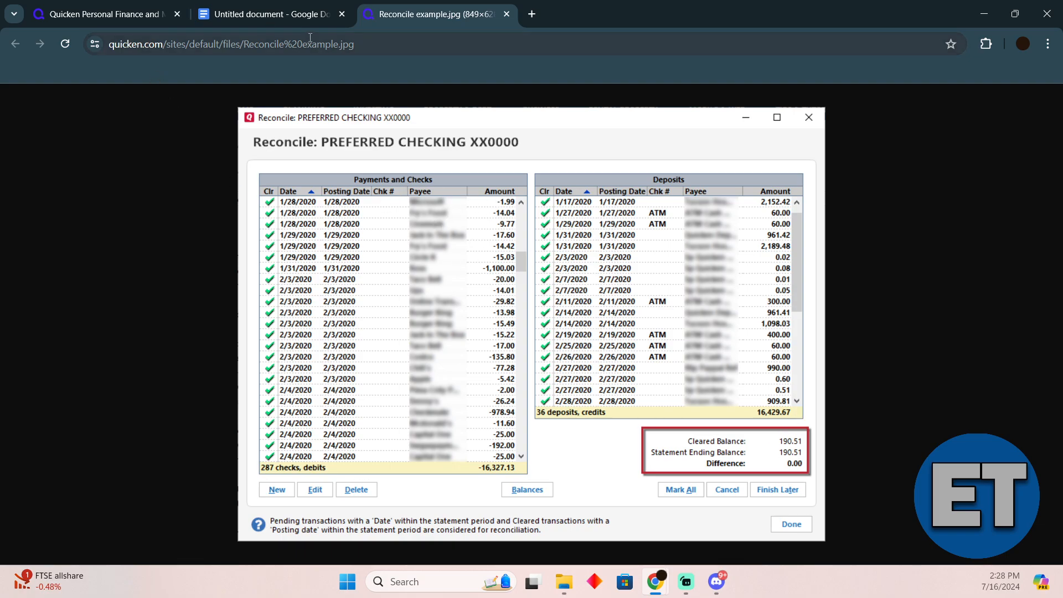
pyautogui.click(102, 14)
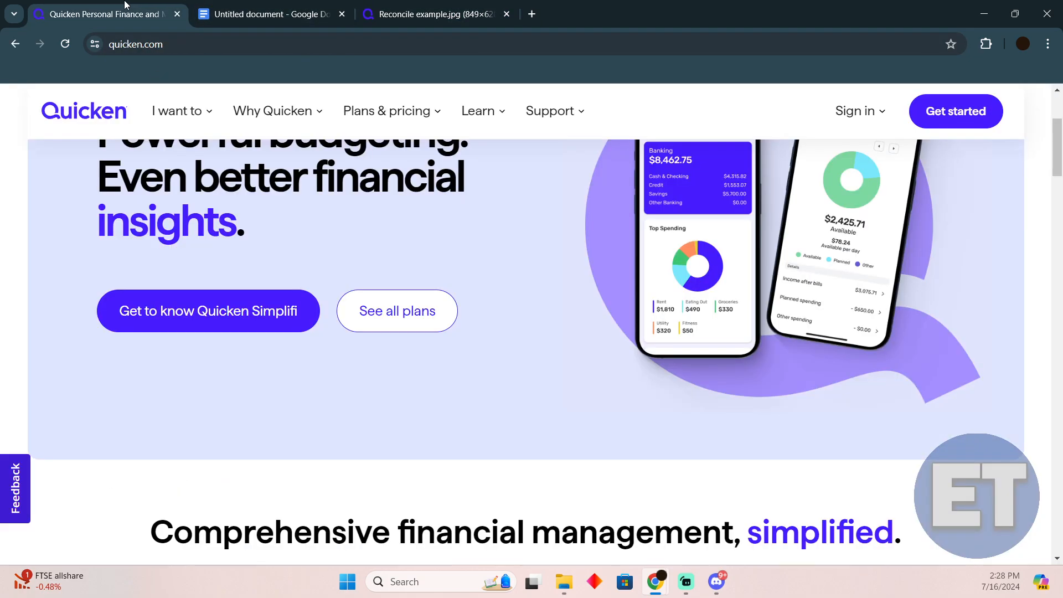